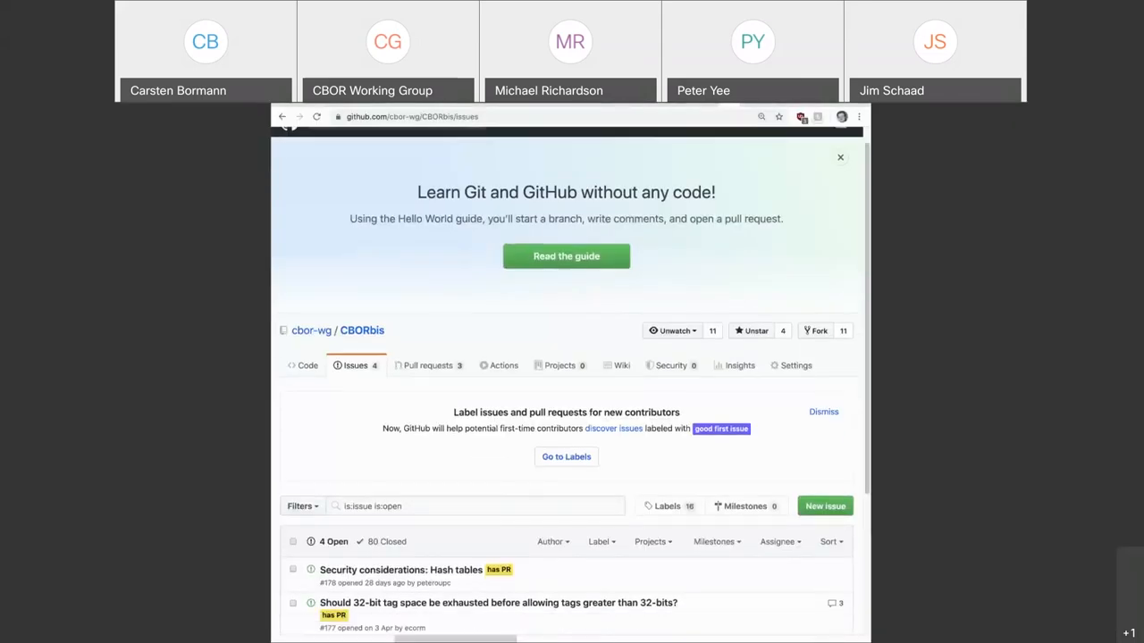
List CBORbis's three open pull requests closing issues #176, #177 and #178.
left_click(840, 157)
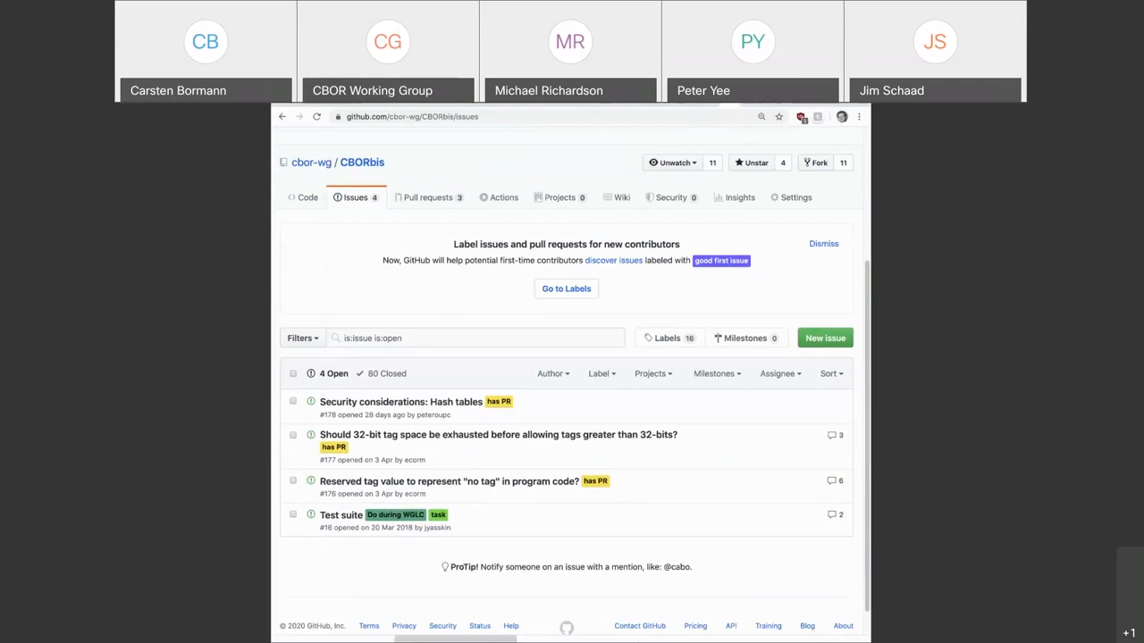
left_click(428, 197)
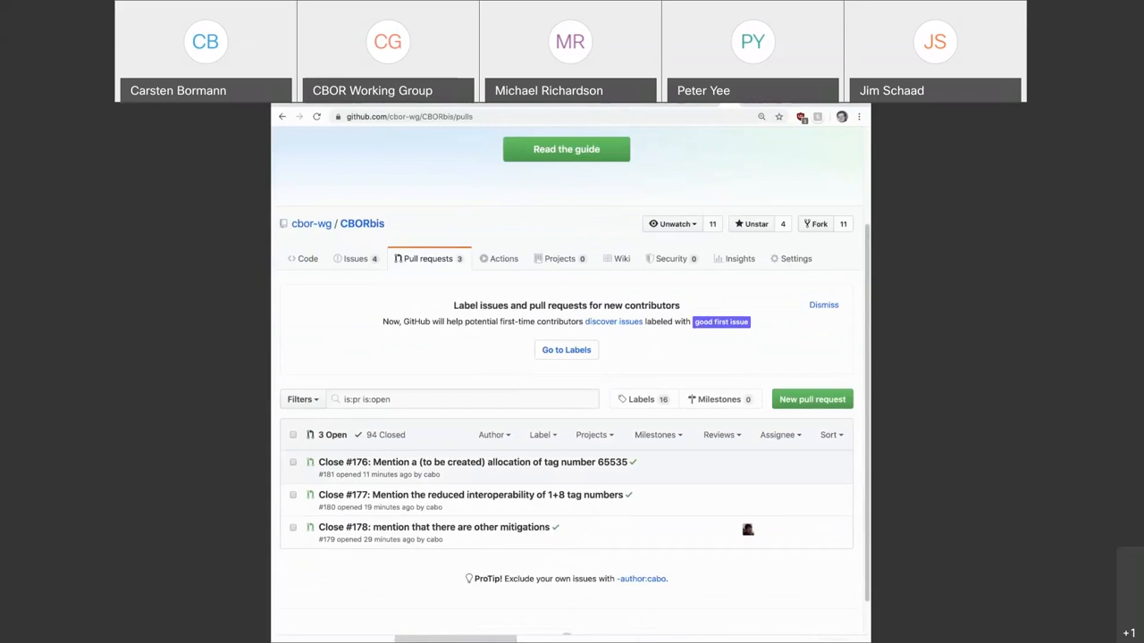
mouse_move(469, 462)
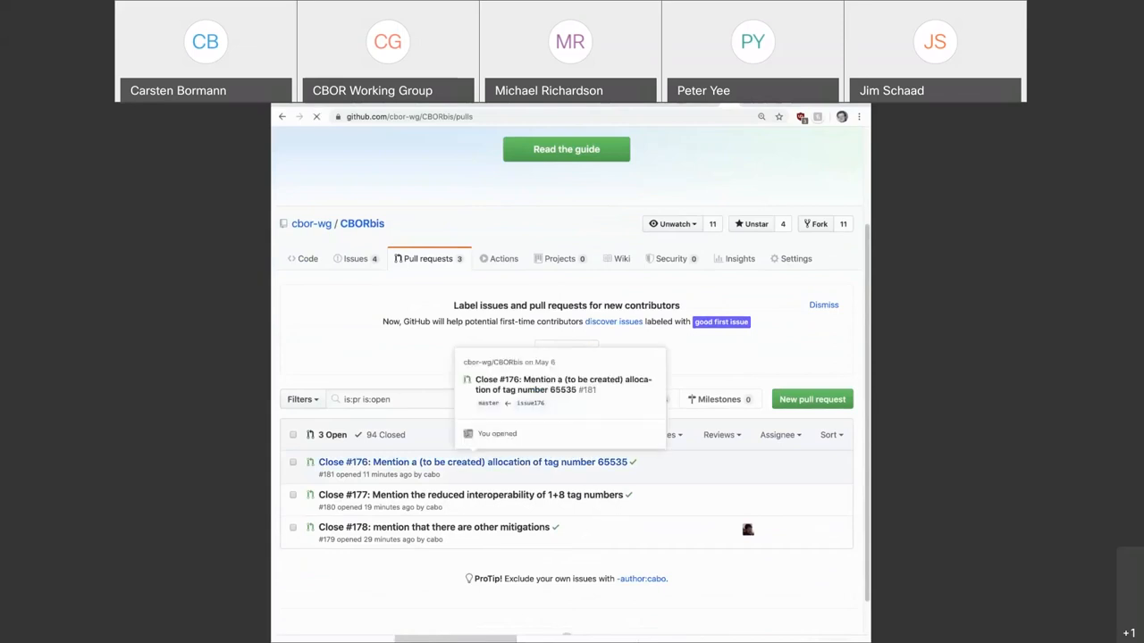
Open PR #181 'Close #176: Mention a (to be created) allocation of tag number 65535' and read its conversation.
left_click(472, 462)
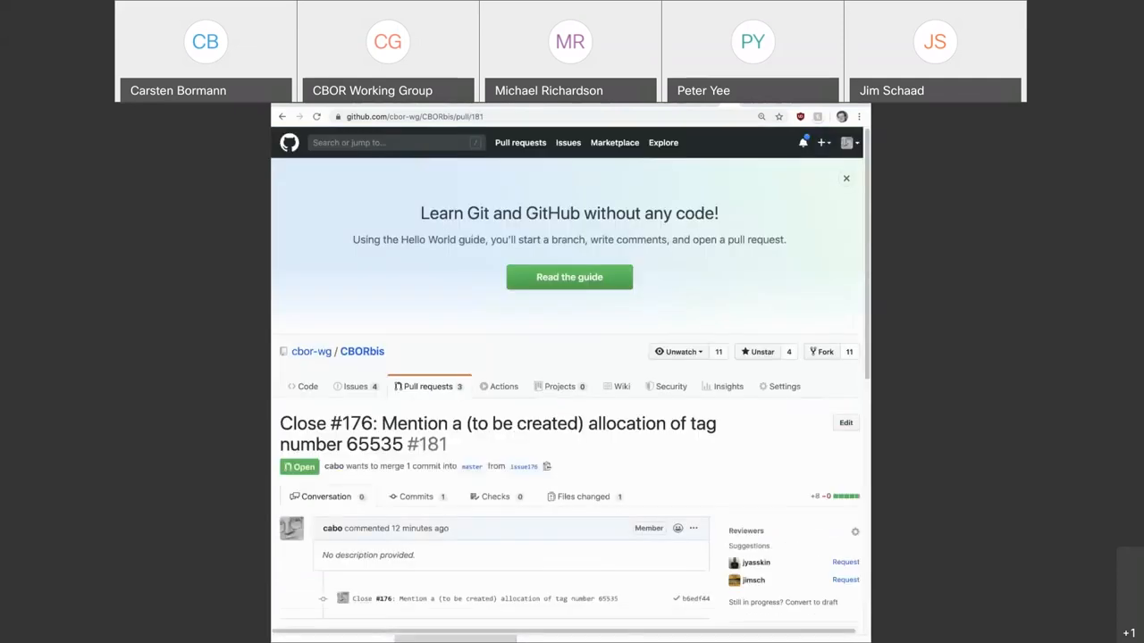
scroll("down", 3)
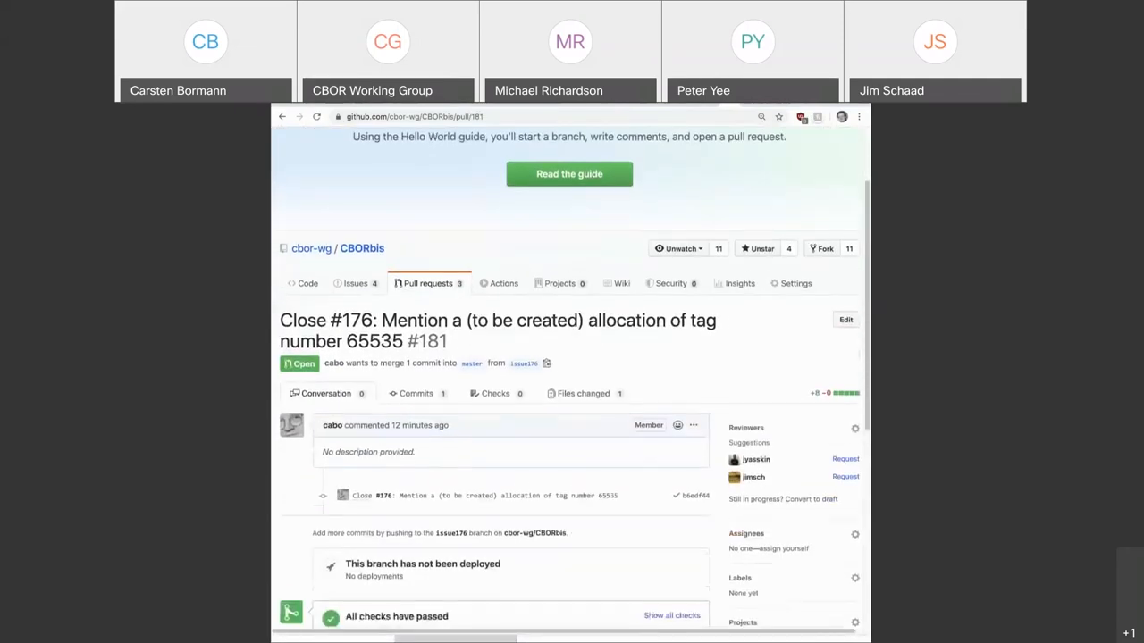
scroll("down", 3)
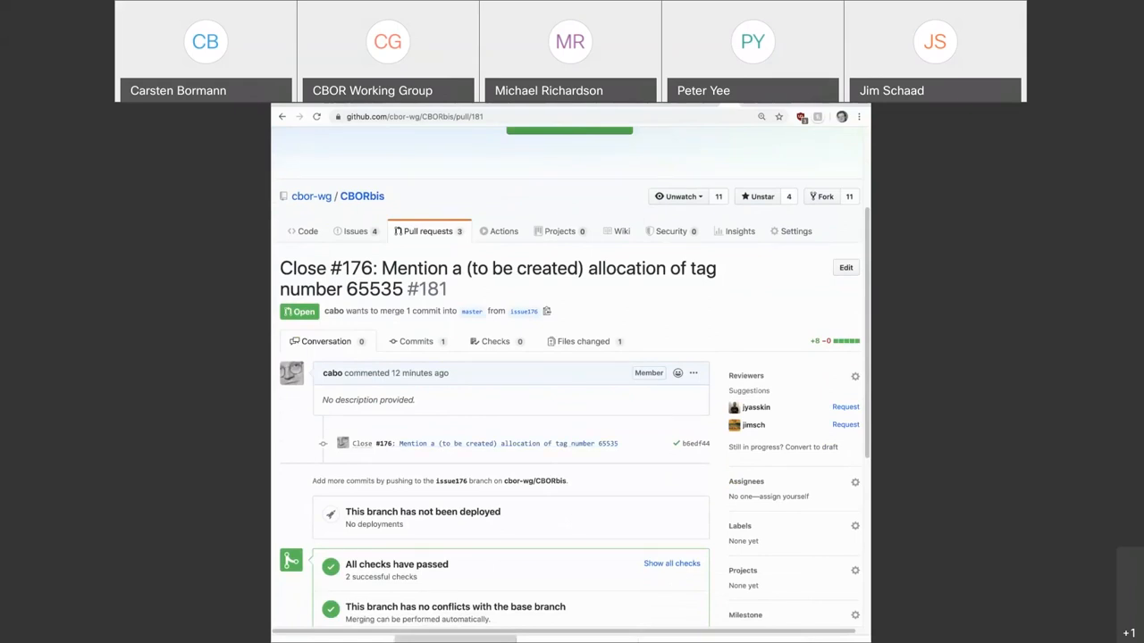
Read PR #181's eight added lines in draft-ietf-cbor-7049bis.md about the 65535 allocation.
left_click(582, 341)
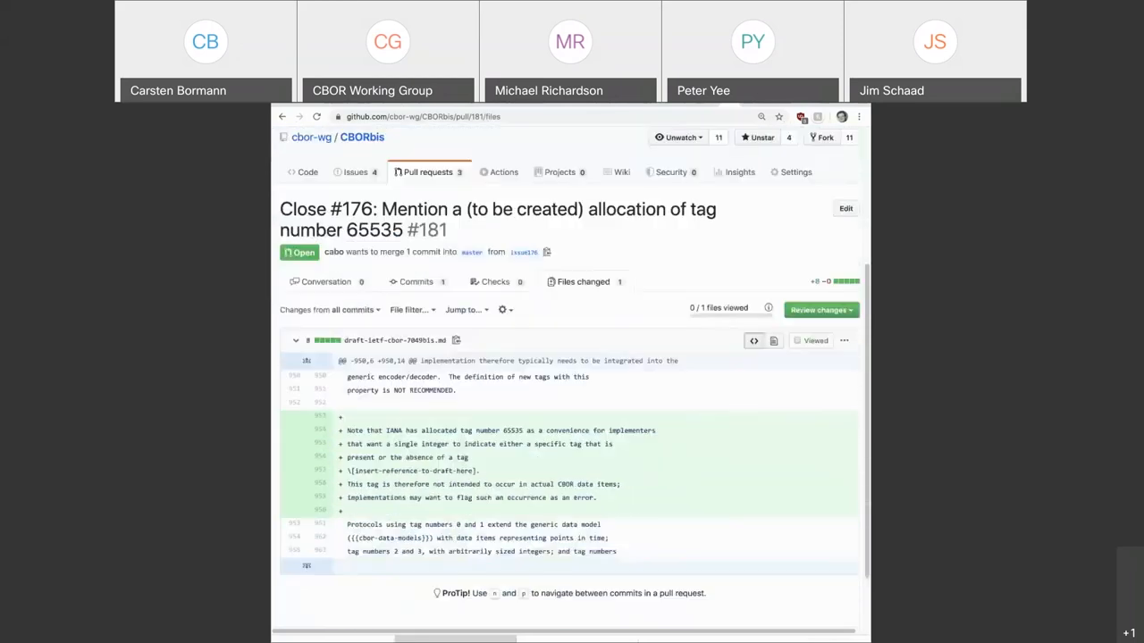
scroll("down", 3)
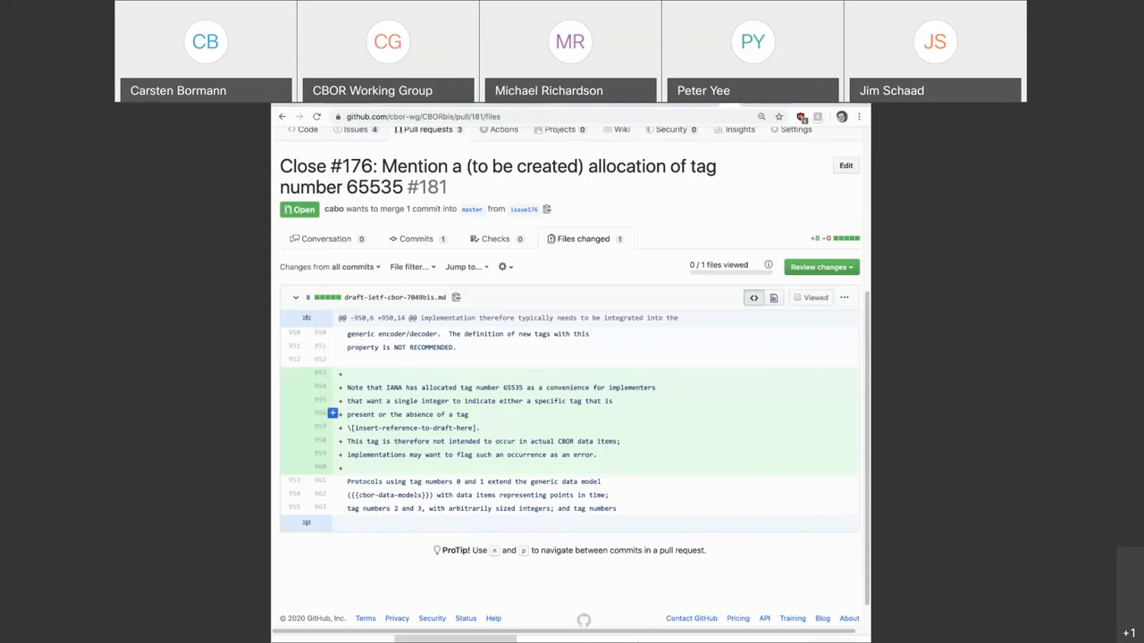
mouse_move(333, 358)
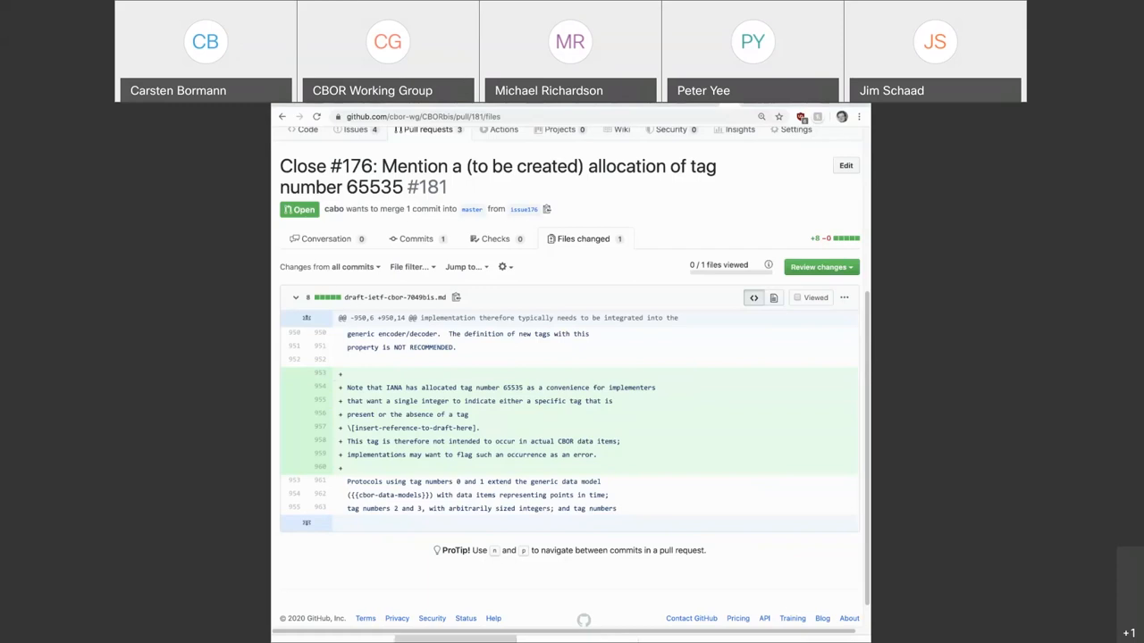
Return to the CBORbis list of three open pull requests.
left_click(325, 239)
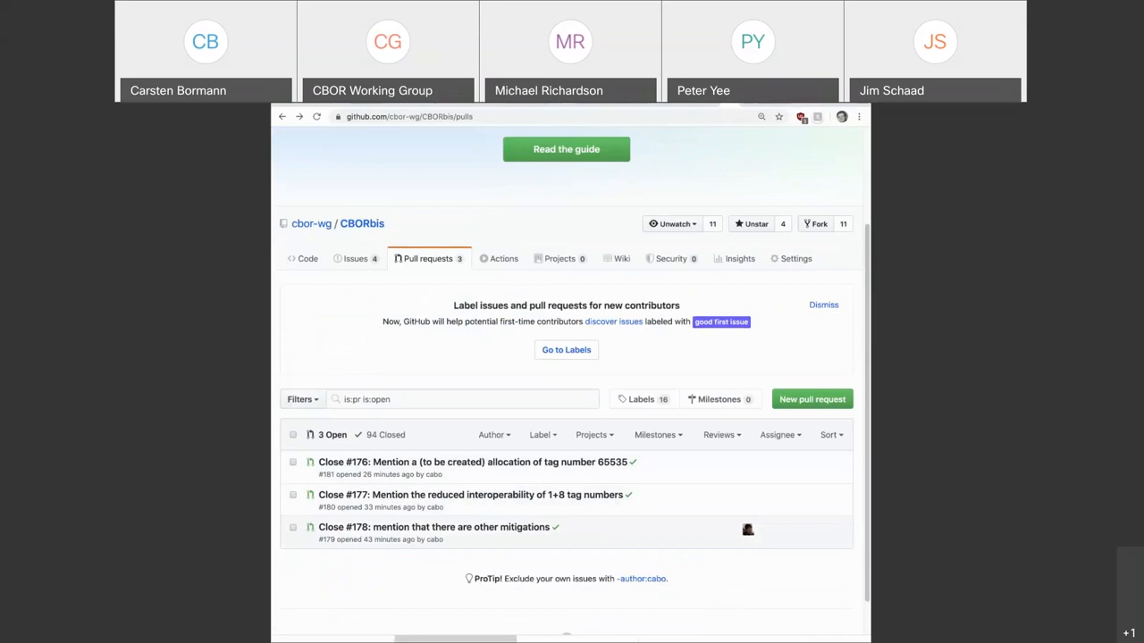
mouse_move(472, 494)
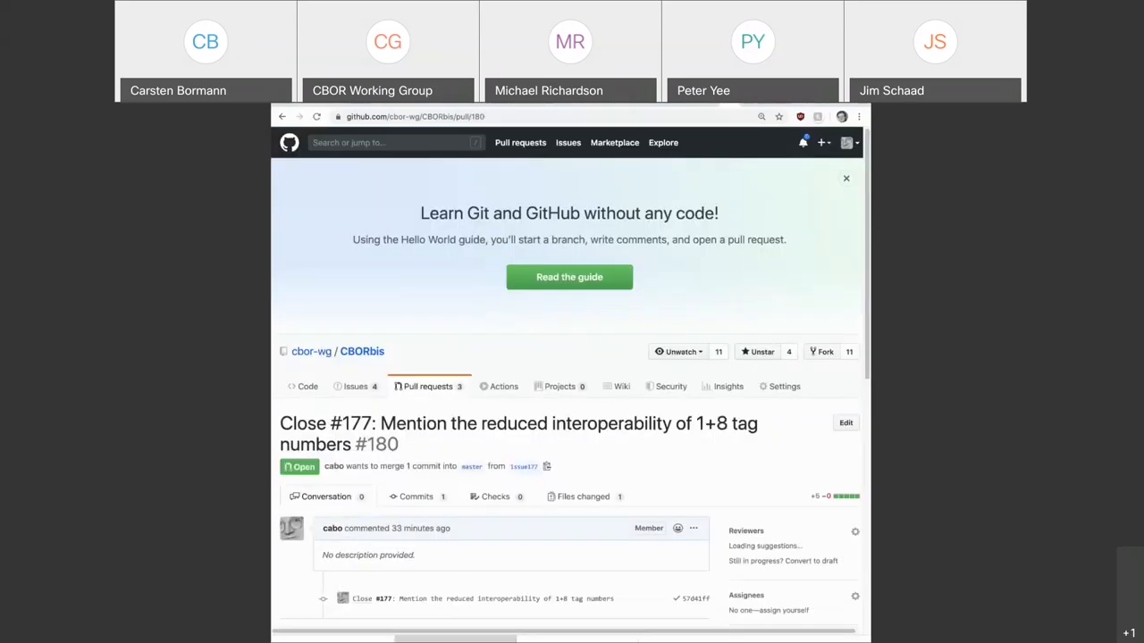
Open pull request #180 on 1+8 tag number interoperability and its file changes.
left_click(582, 496)
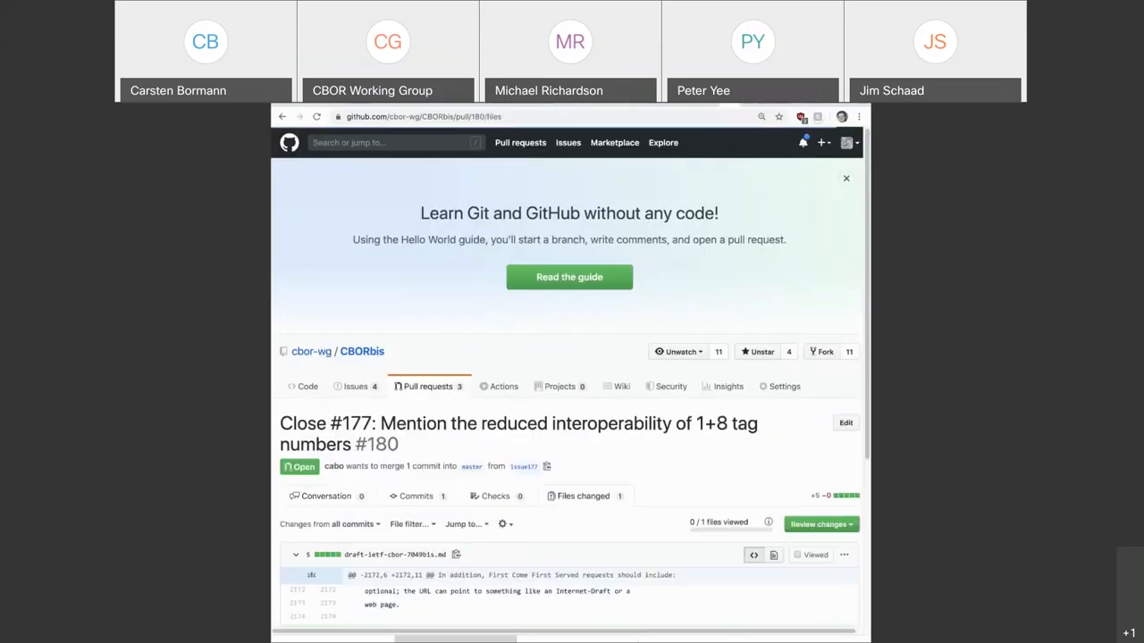
left_click(846, 179)
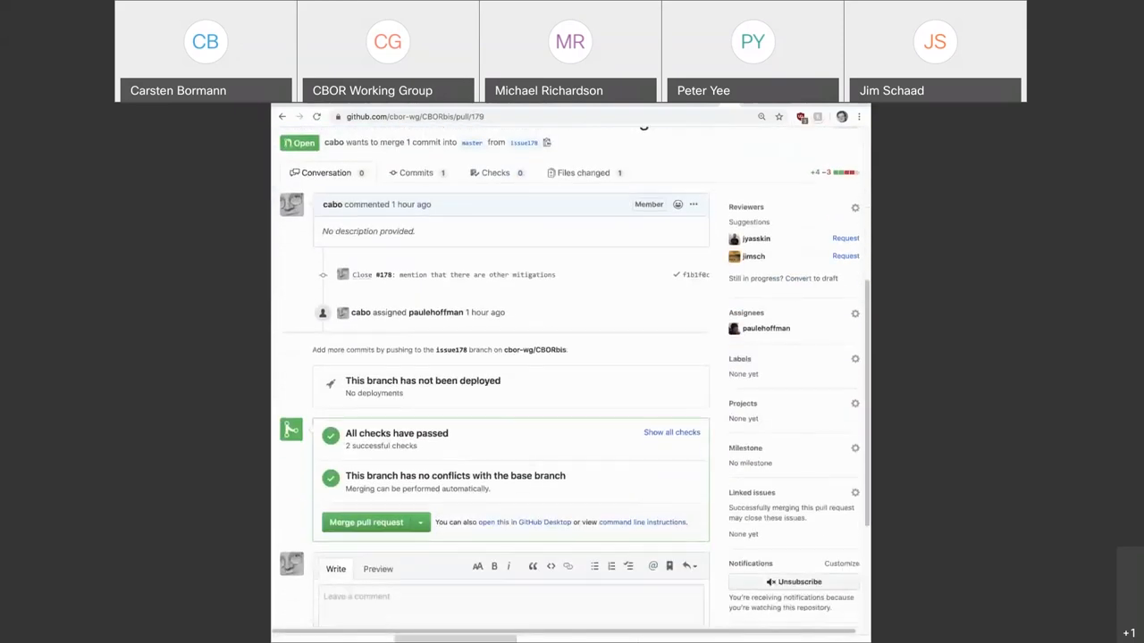
Review PR #179's diff adding 'or some other mitigation is employed', then return to its conversation.
scroll("down", 3)
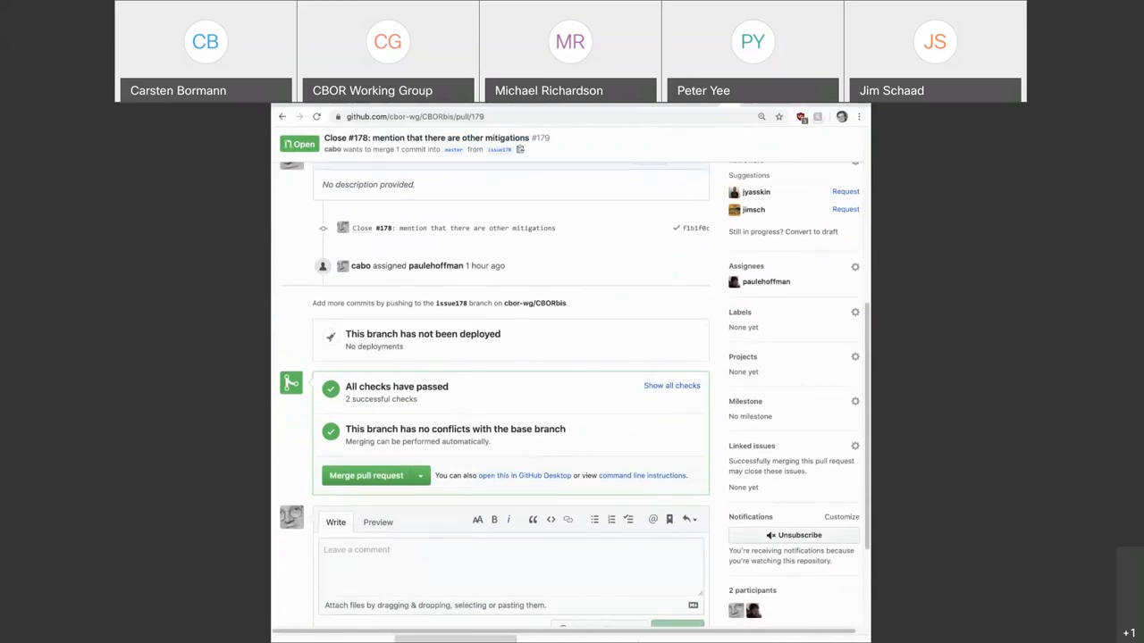
left_click(581, 474)
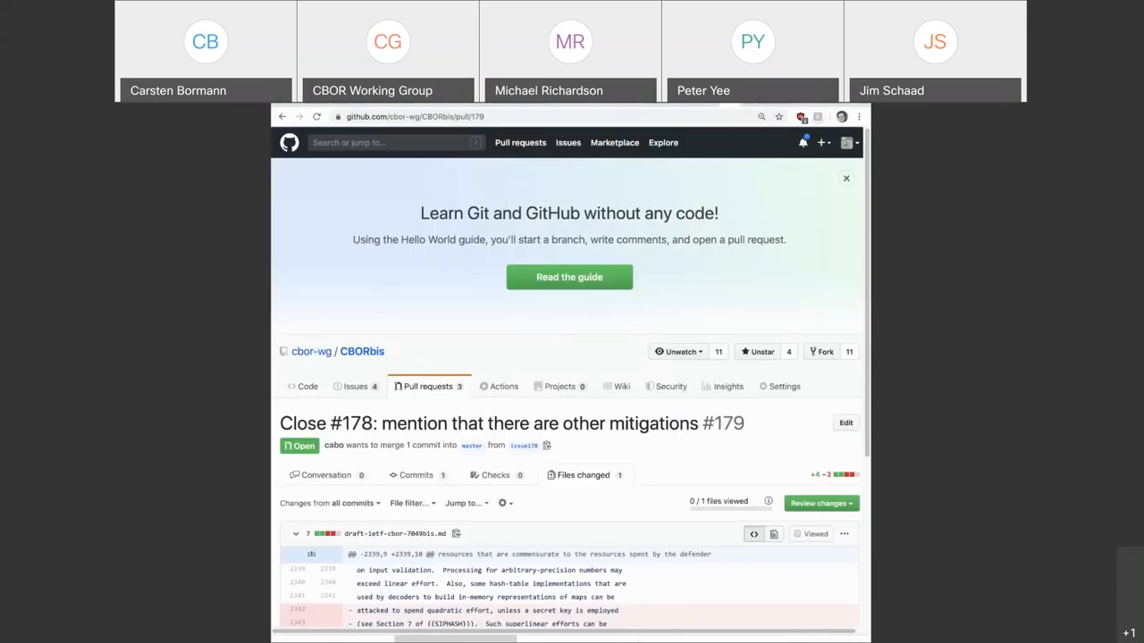
scroll("down", 3)
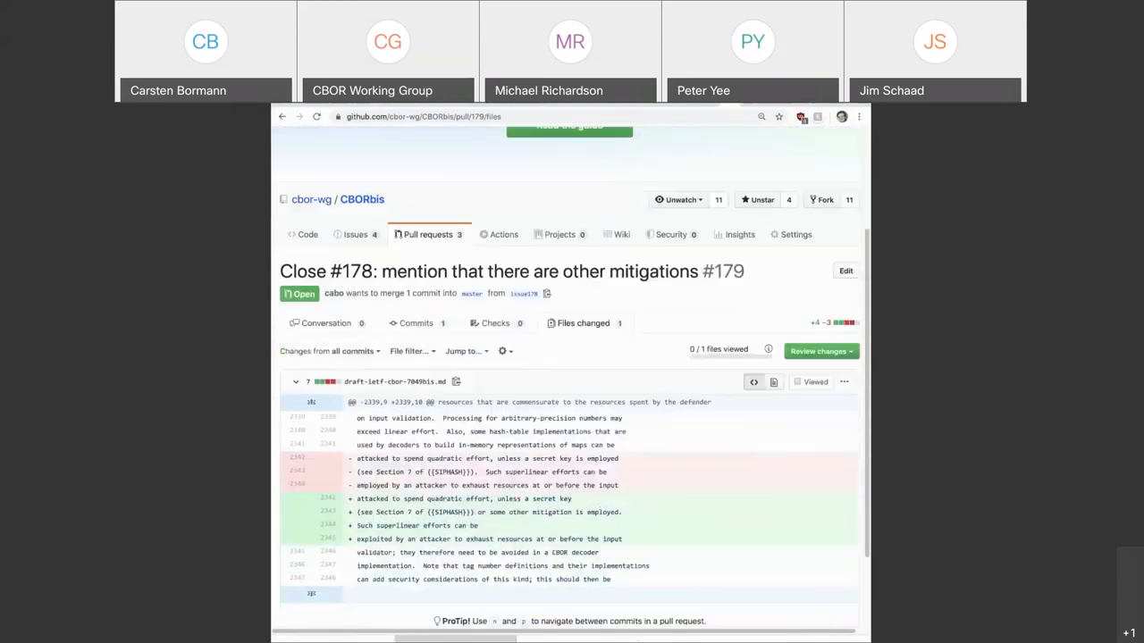
scroll("down", 3)
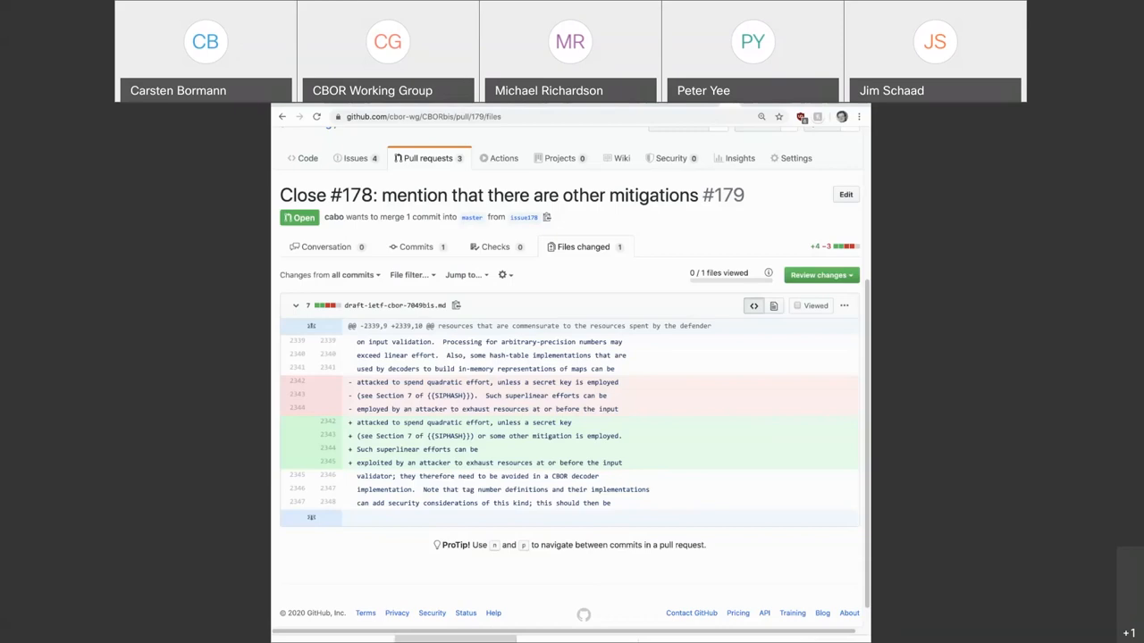
left_click(843, 306)
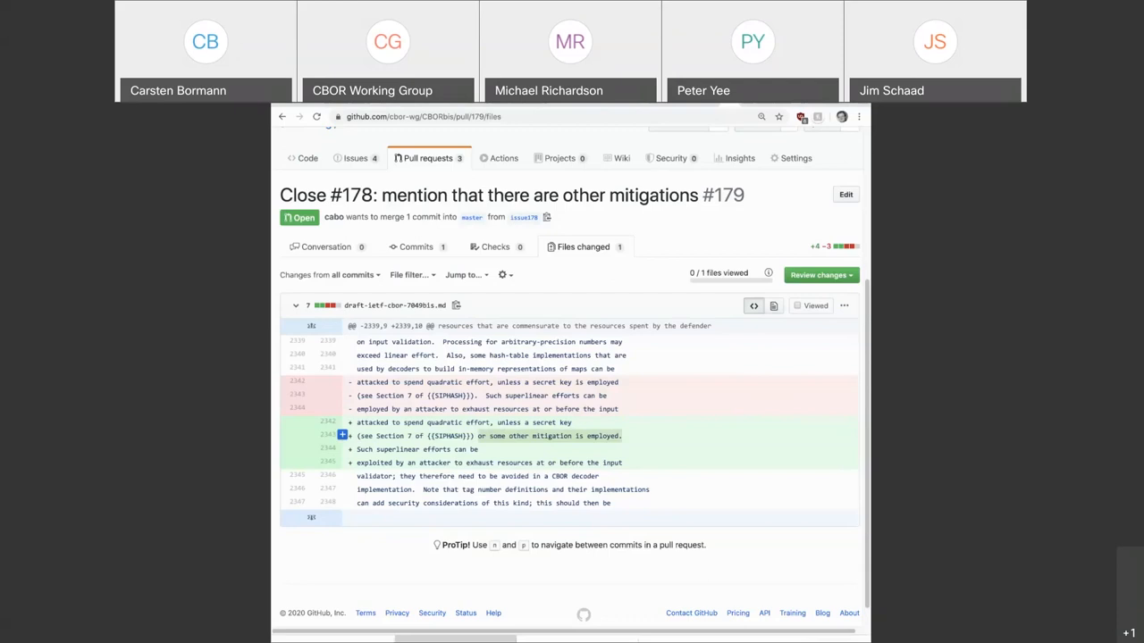
left_click(326, 247)
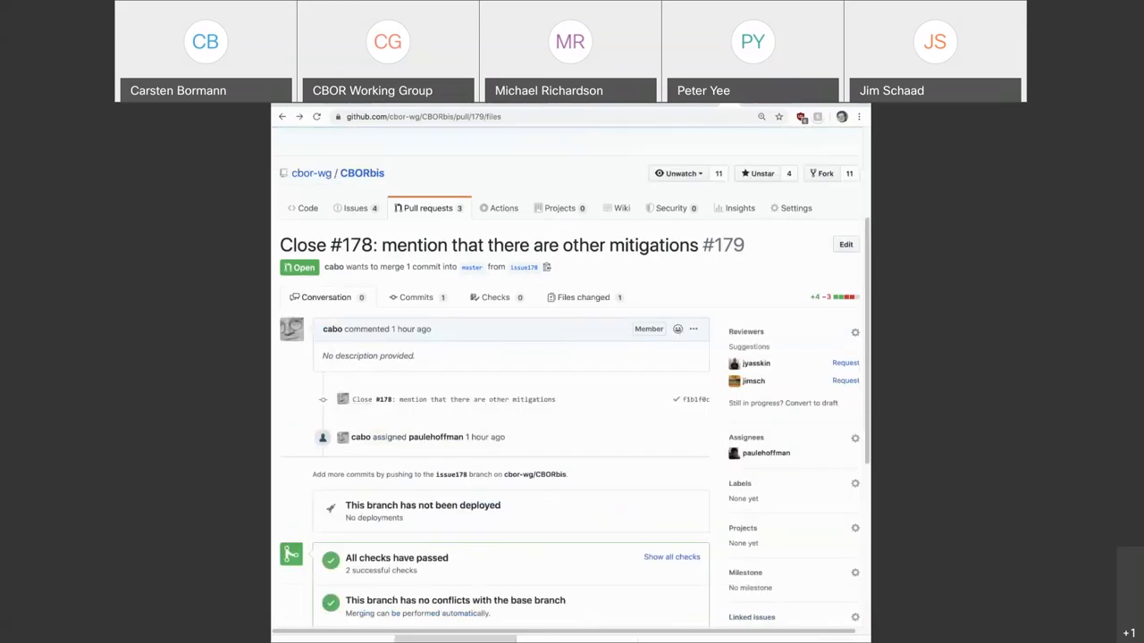
scroll("down", 3)
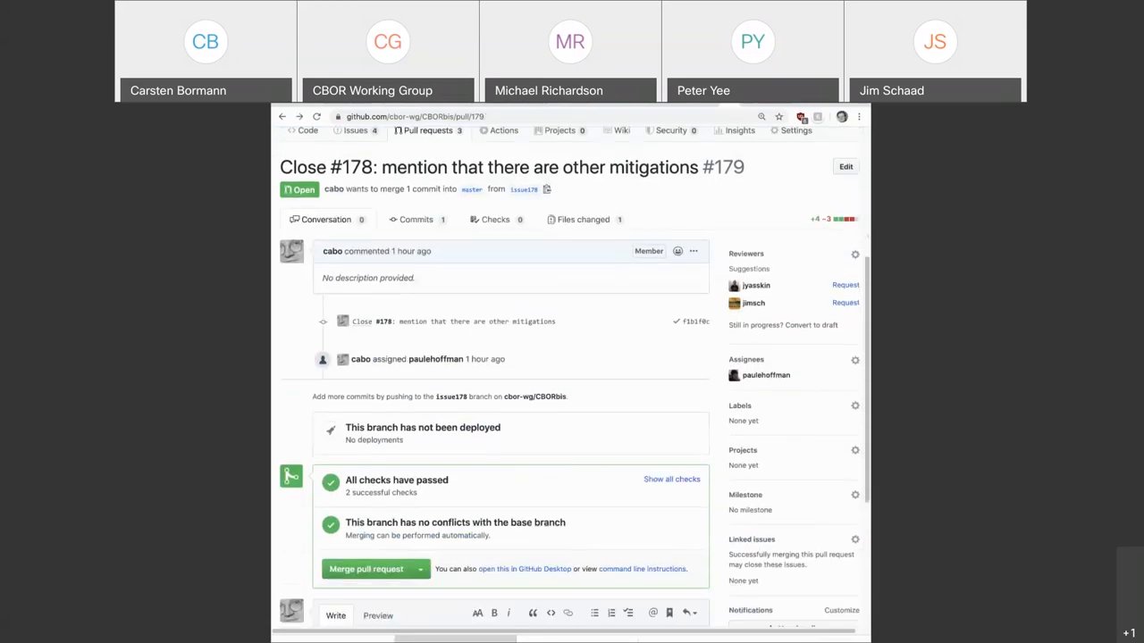
scroll("down", 3)
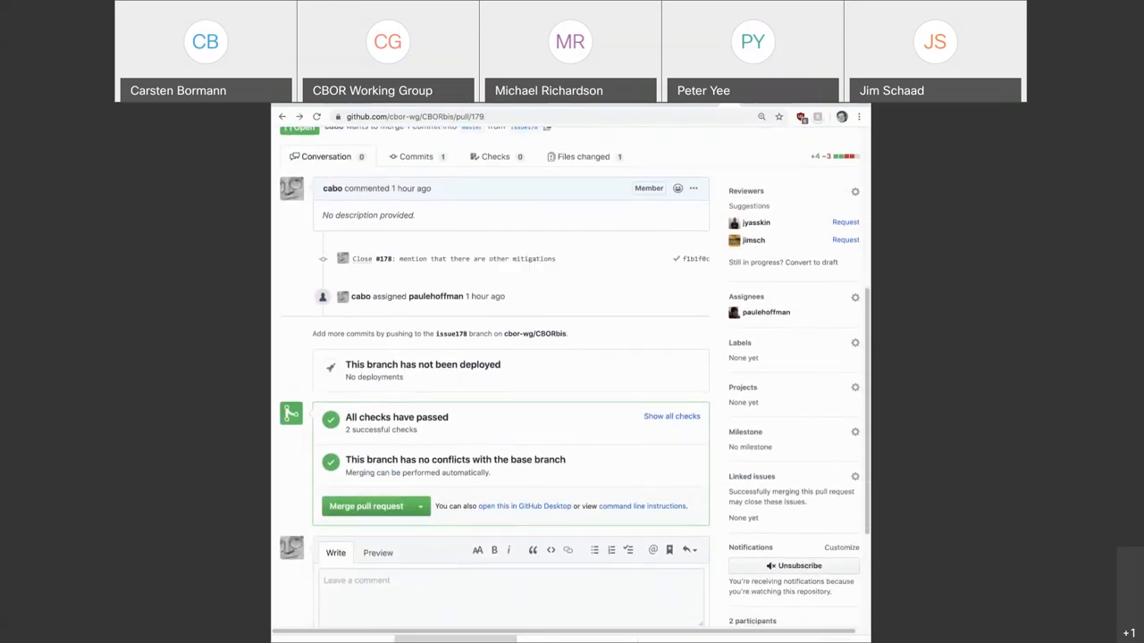
scroll("up", 3)
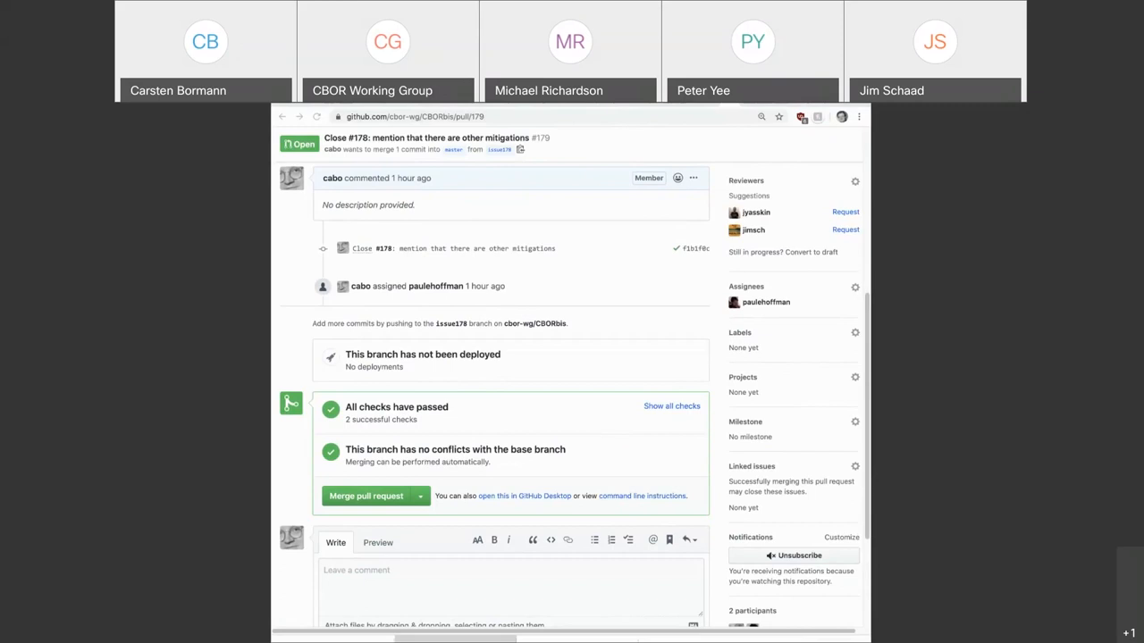
scroll("up", 3)
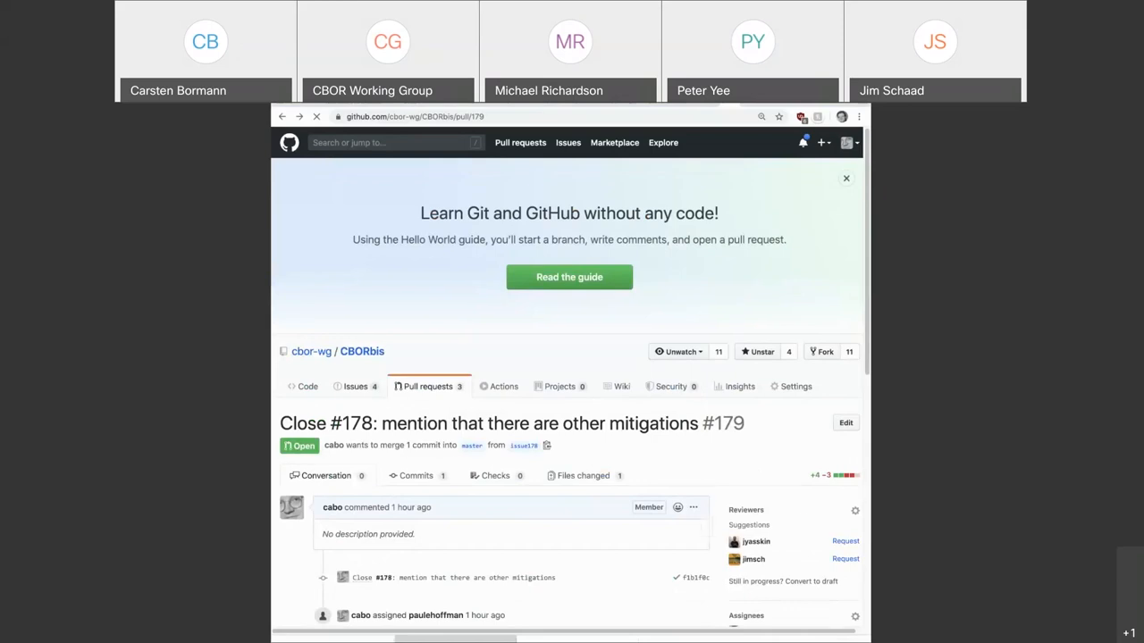
Show CBORbis's five open issues, with new issue #182 at the top.
left_click(355, 386)
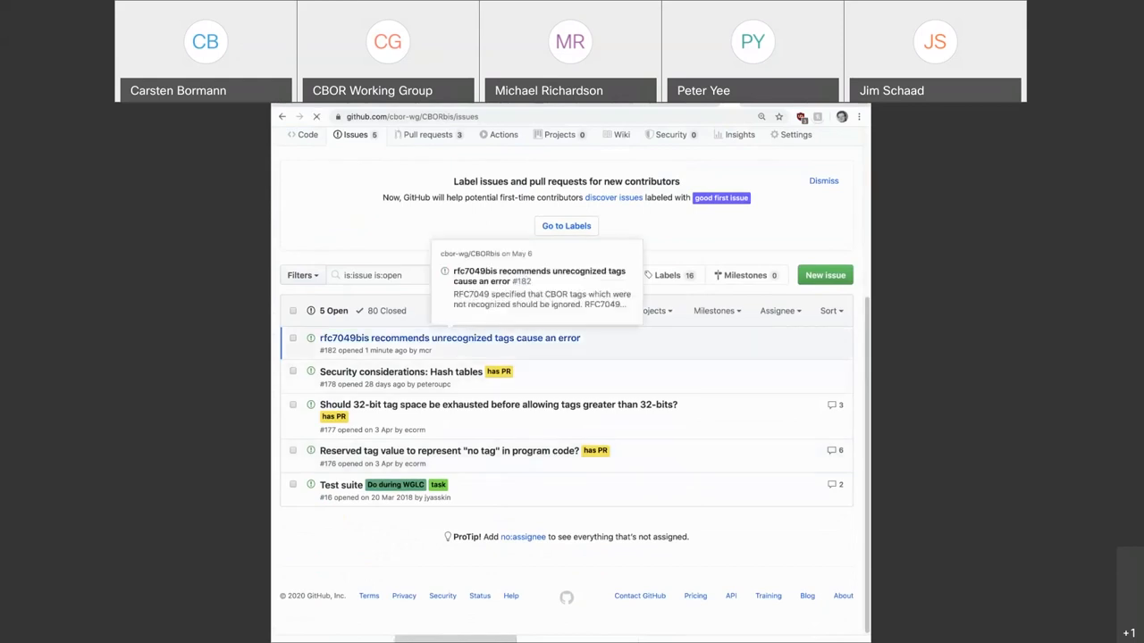
Open issue #182 on unrecognized tags and read mcr's RFC7049-mode proposal.
left_click(449, 337)
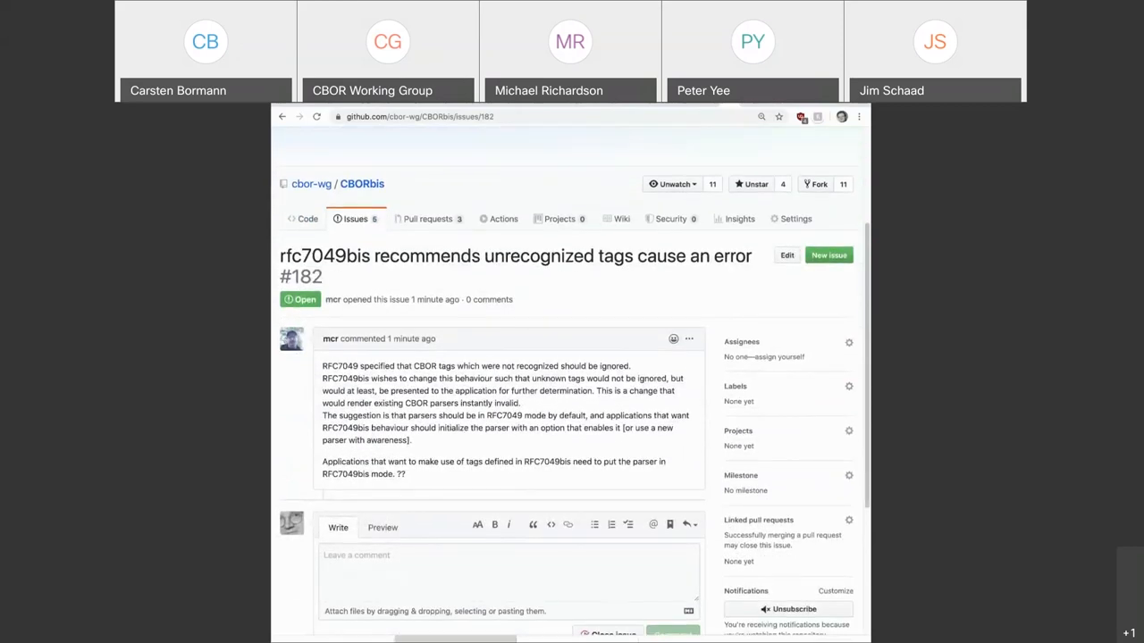
scroll("down", 3)
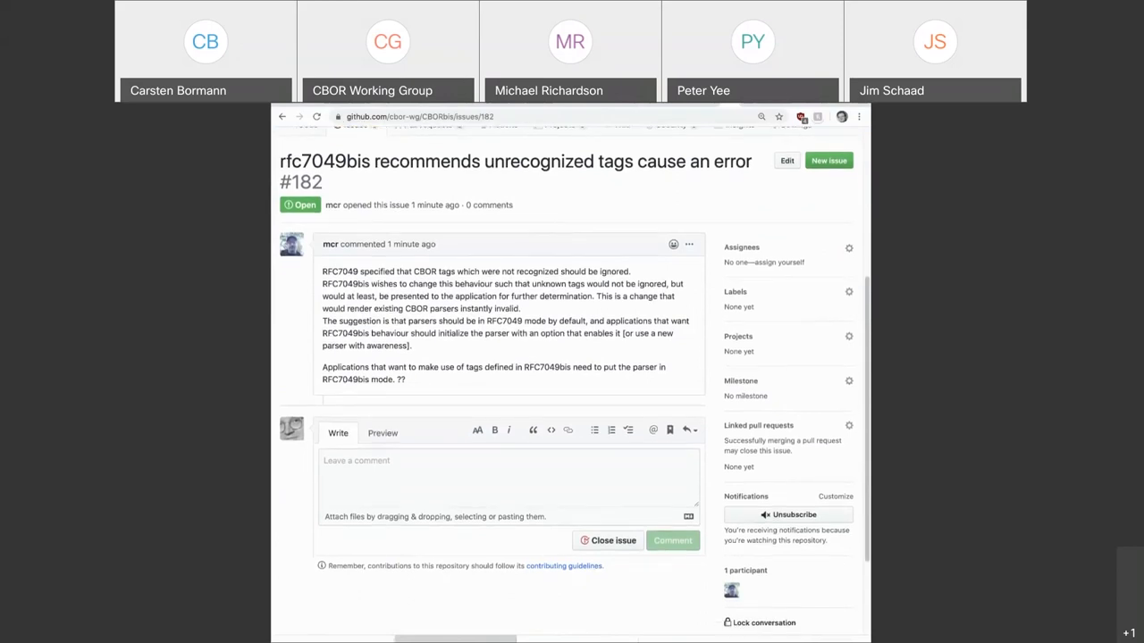
scroll("up", 3)
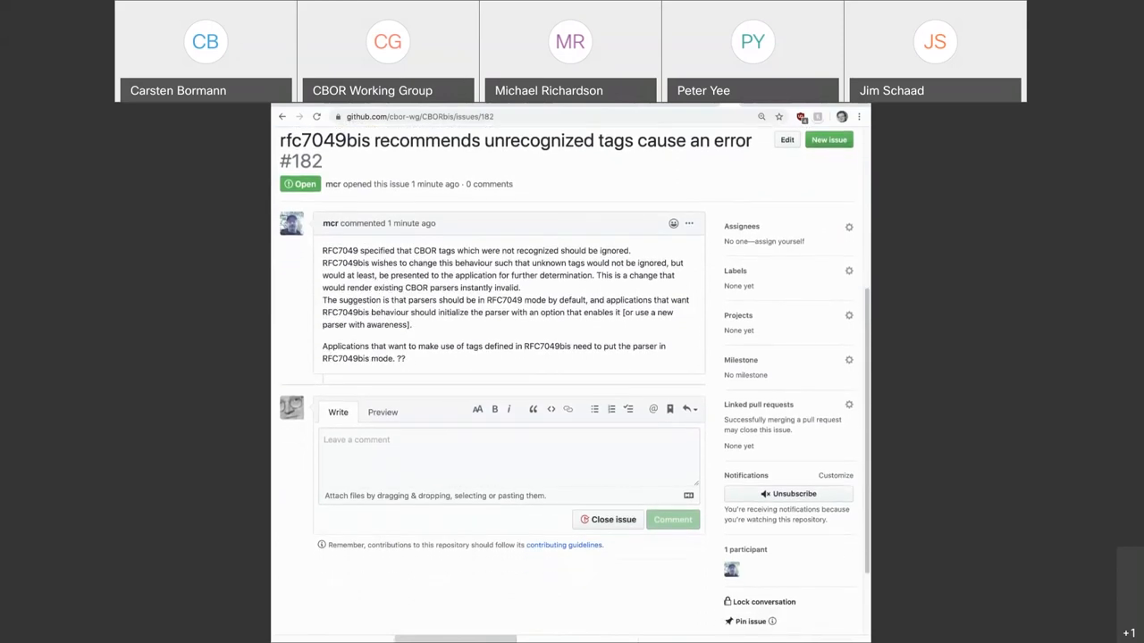
scroll("down", 3)
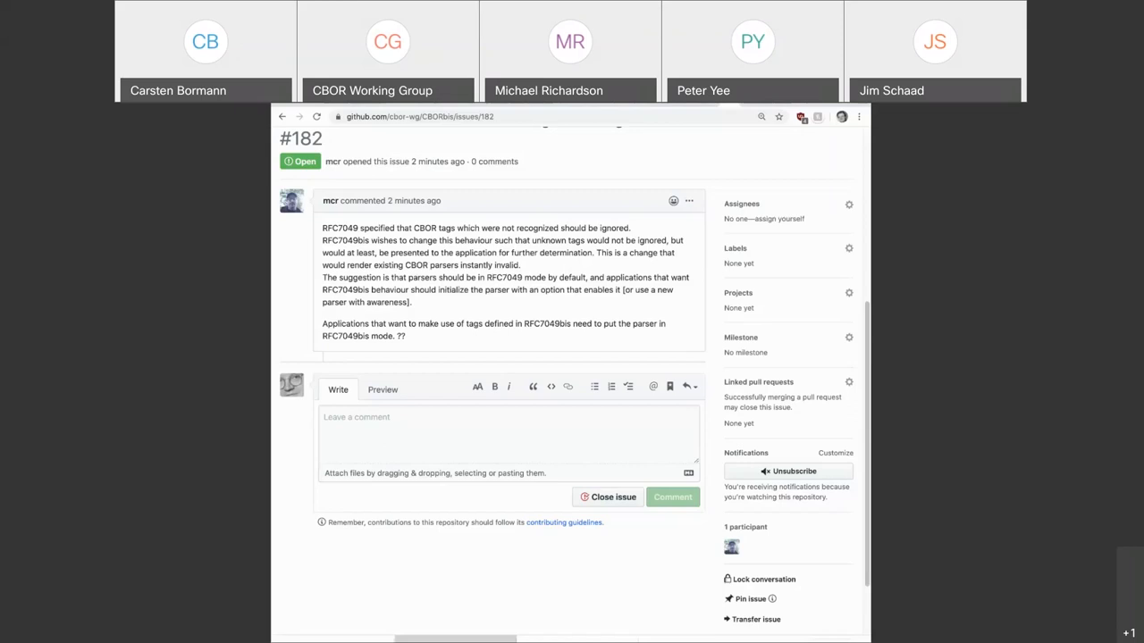
scroll("up", 3)
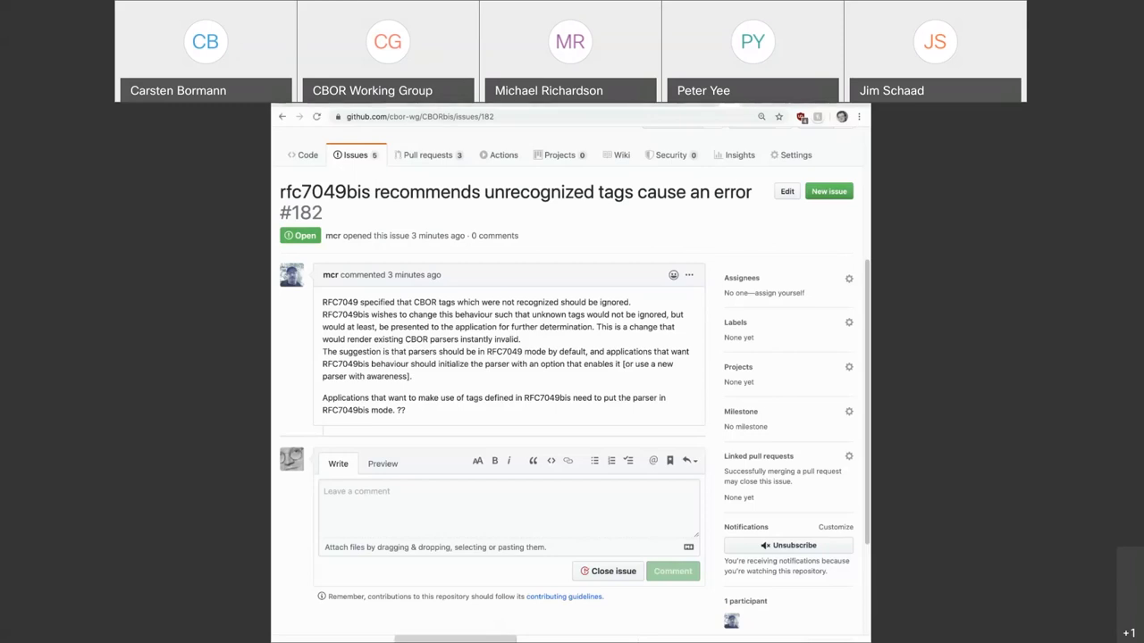
scroll("up", 3)
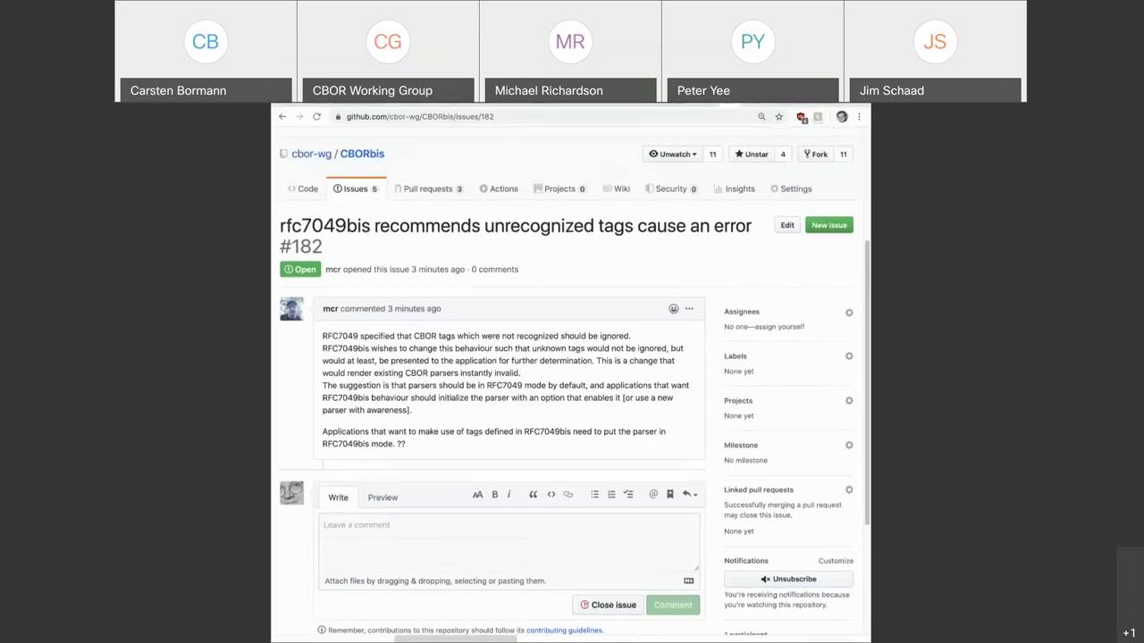
scroll("up", 3)
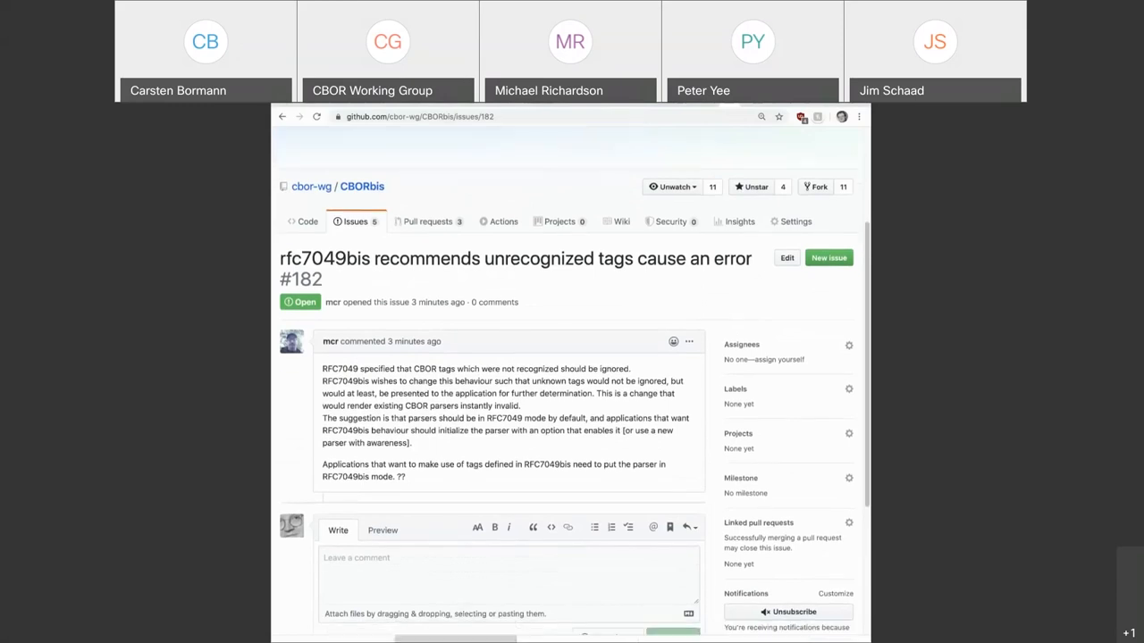
scroll("down", 3)
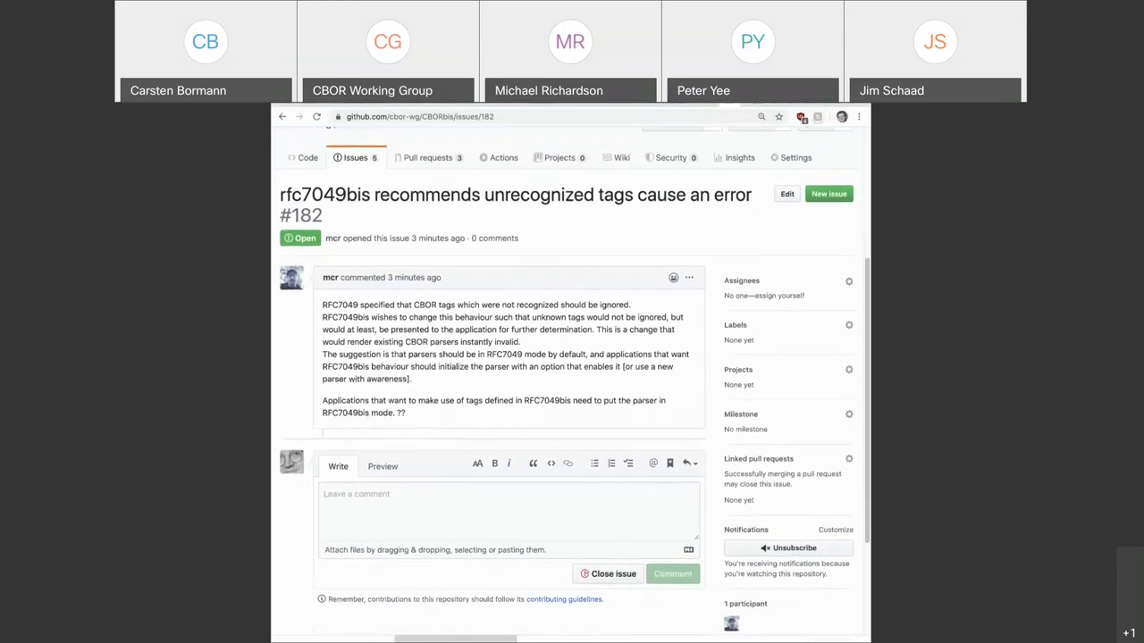